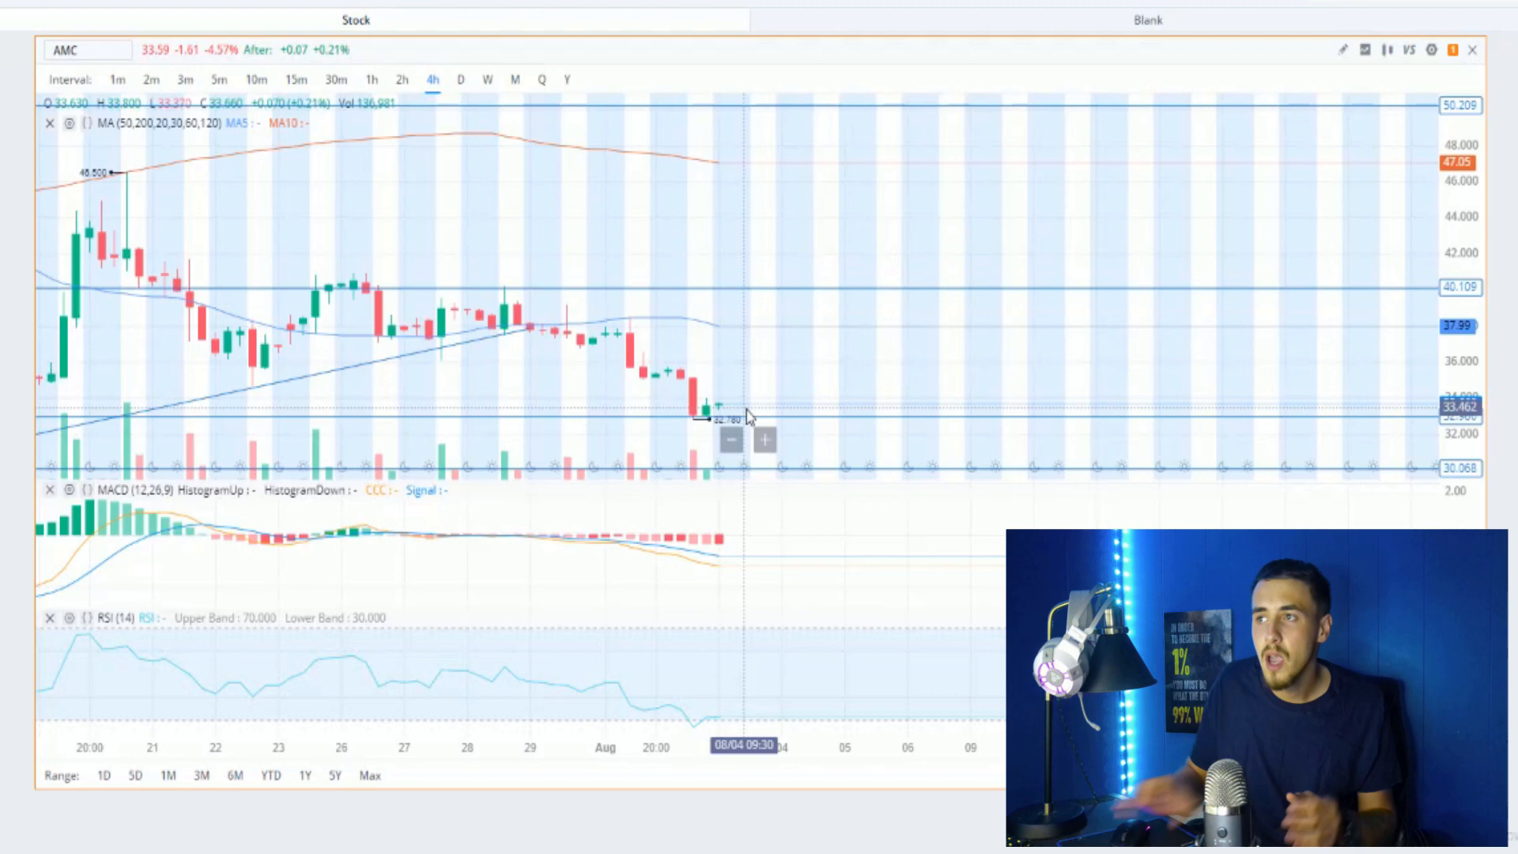
{"action": "left_click", "coordinate": [460, 79]}
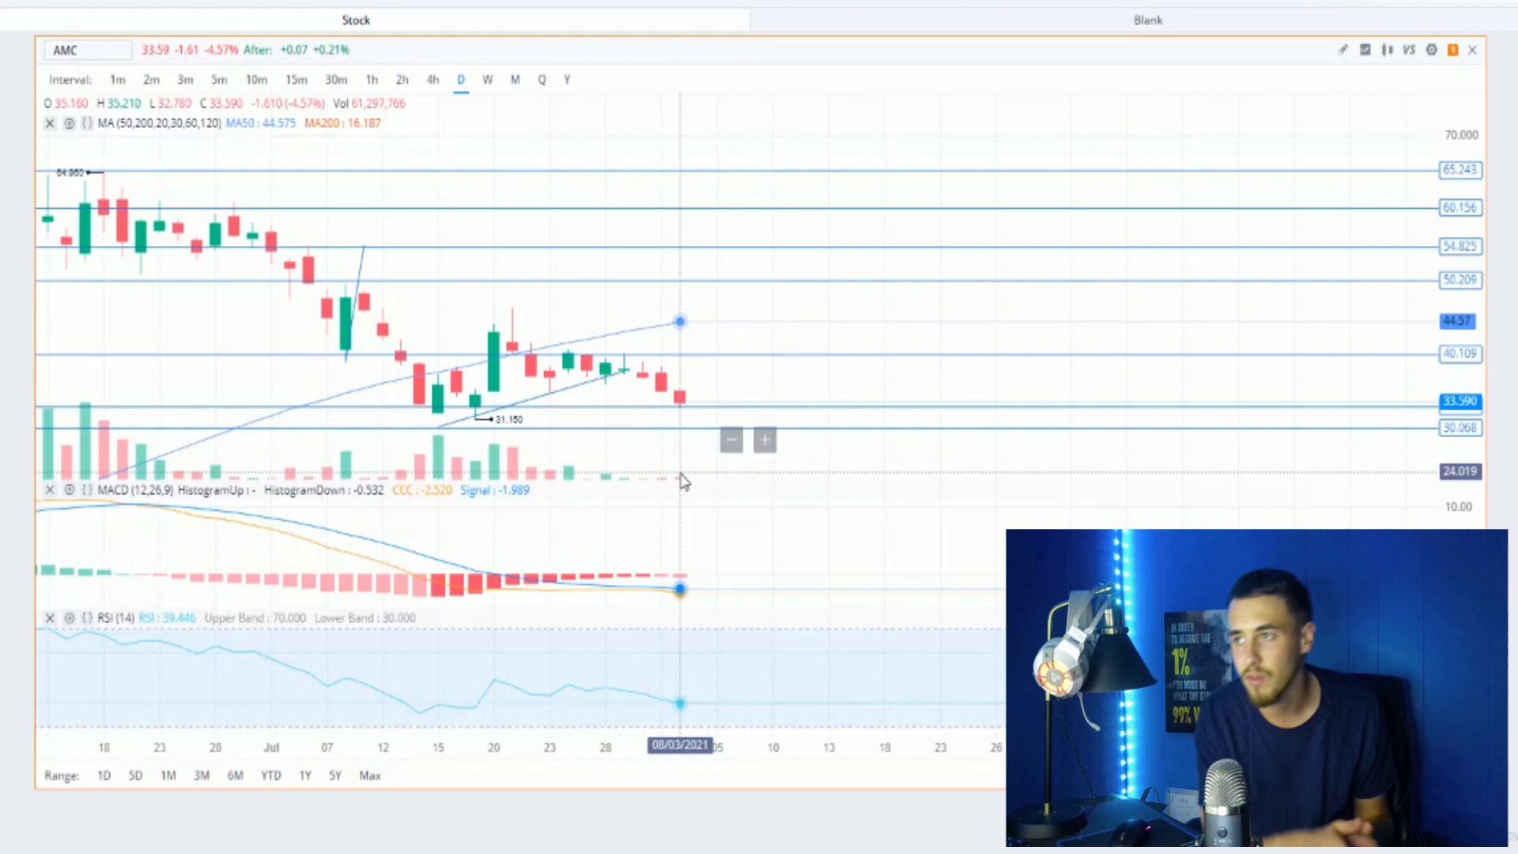
{"action": "left_click", "coordinate": [434, 79]}
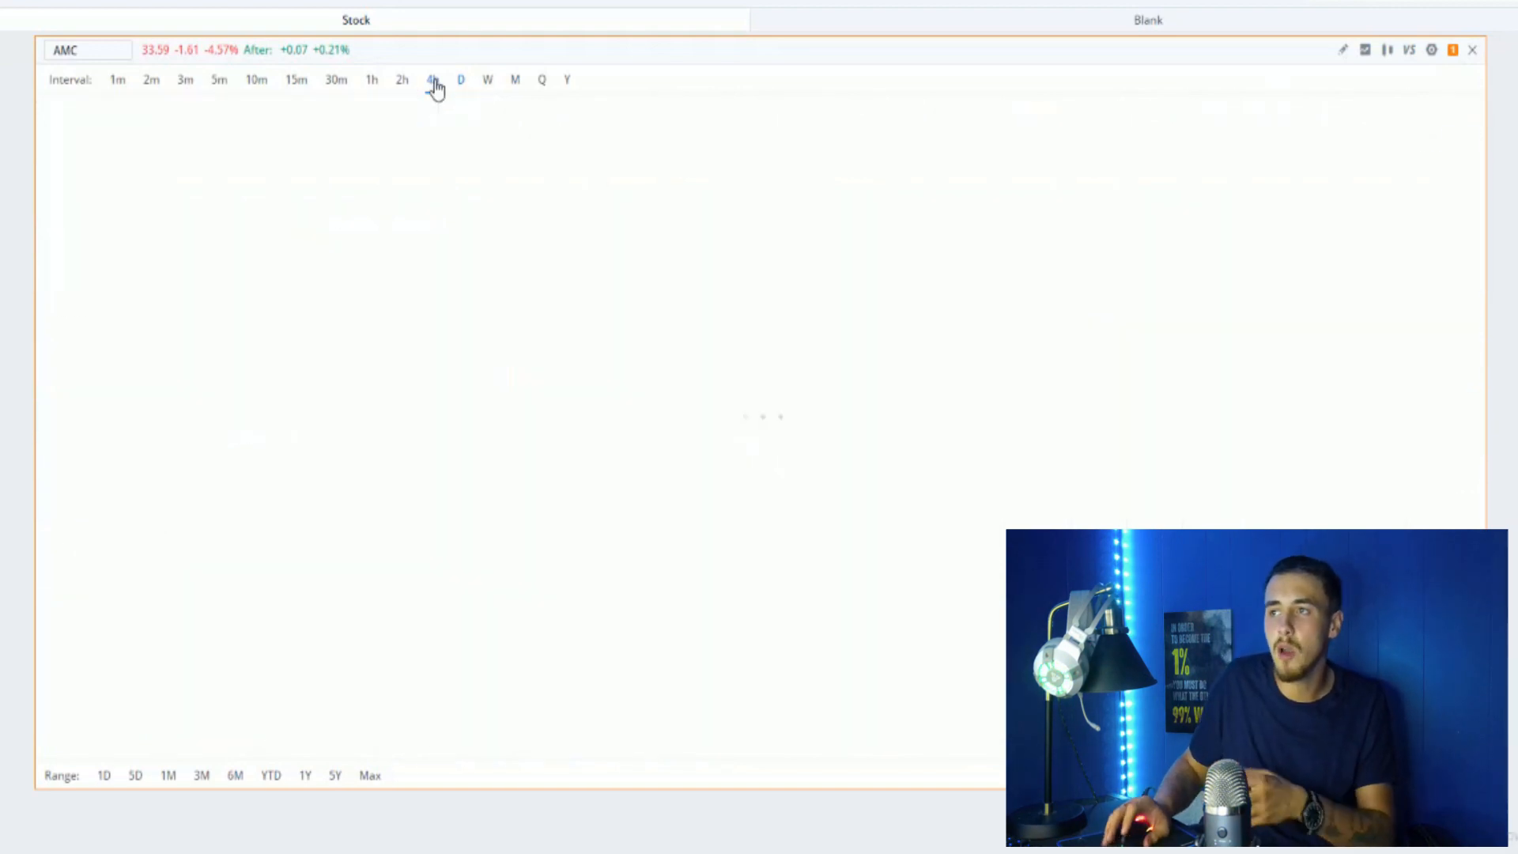
{"action": "left_click", "coordinate": [433, 79]}
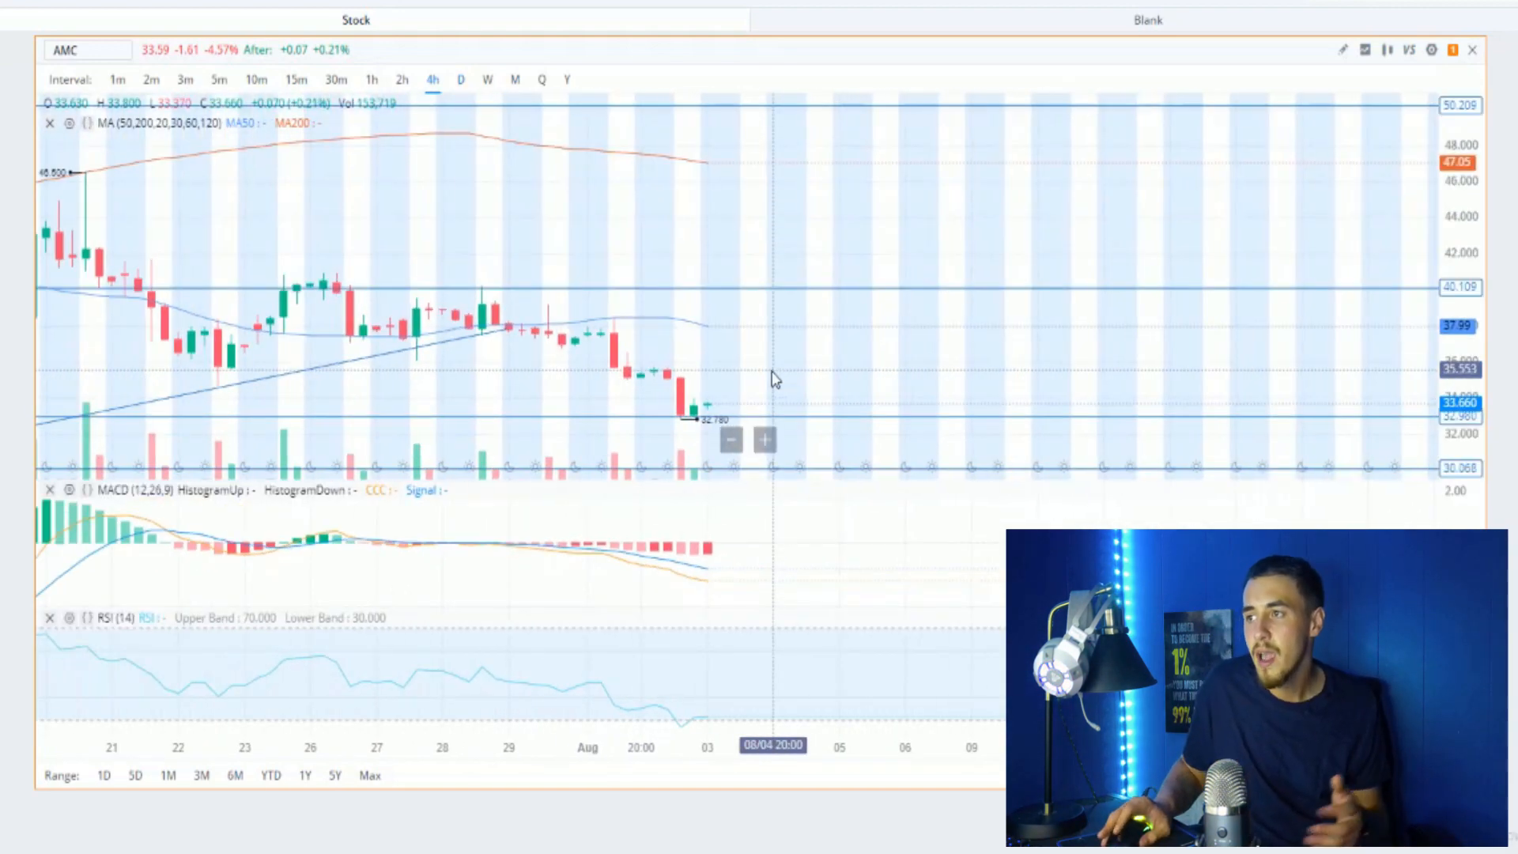